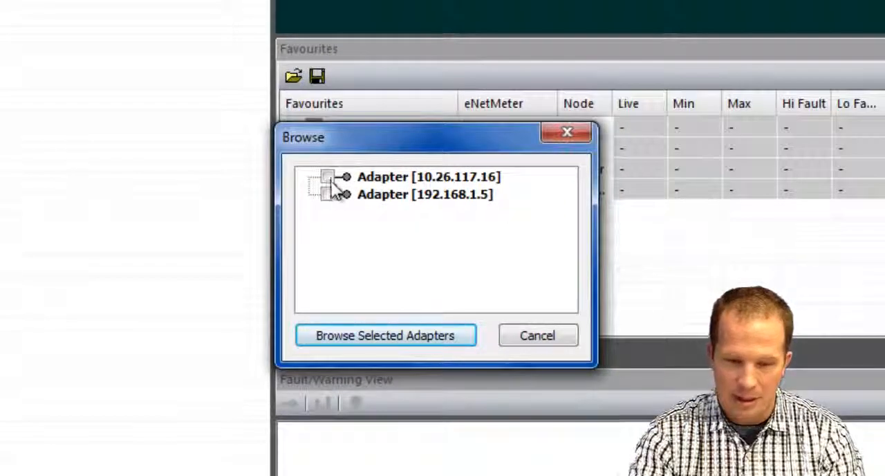
# Step: Browse the 192.168.1.5 adapter and open the Demo Case 7 eNetMeter
pyautogui.click(327, 194)
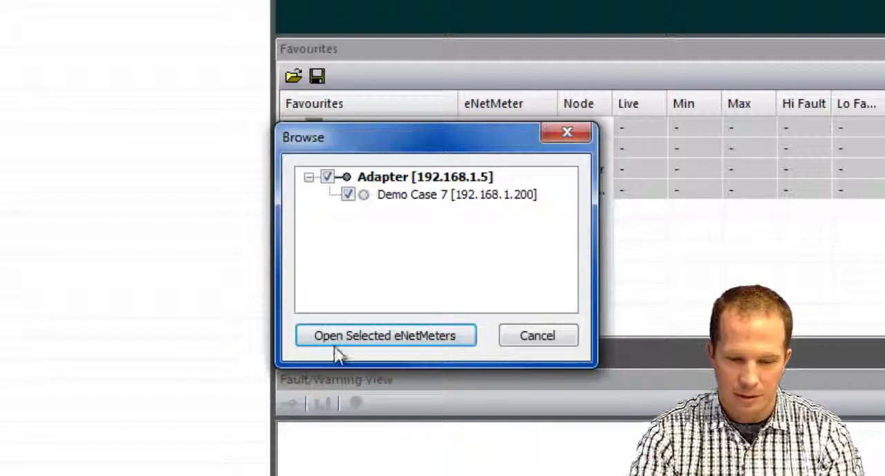
pyautogui.click(385, 335)
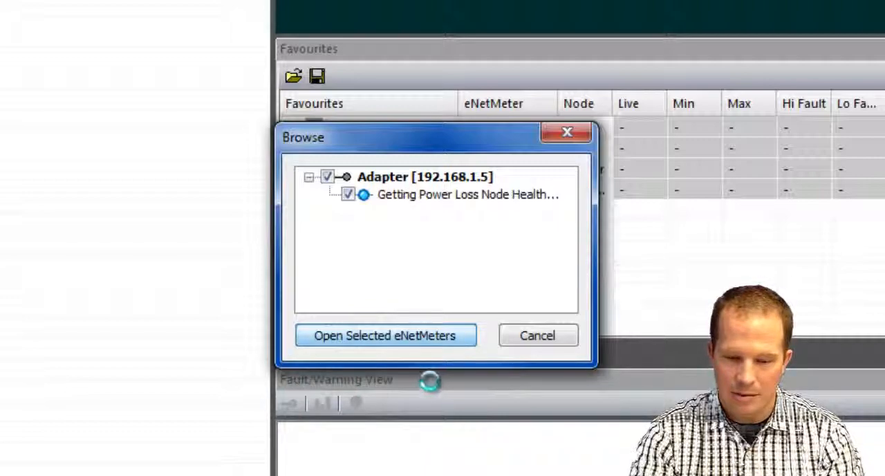
pyautogui.click(385, 335)
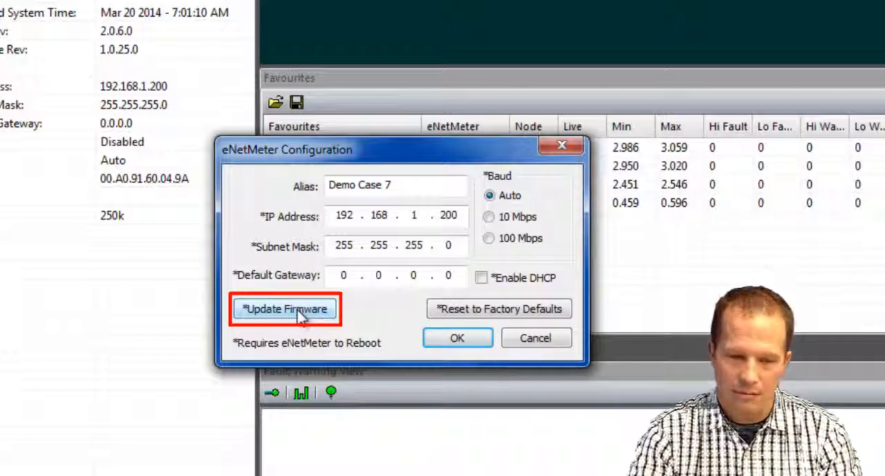
pyautogui.moveTo(305, 315)
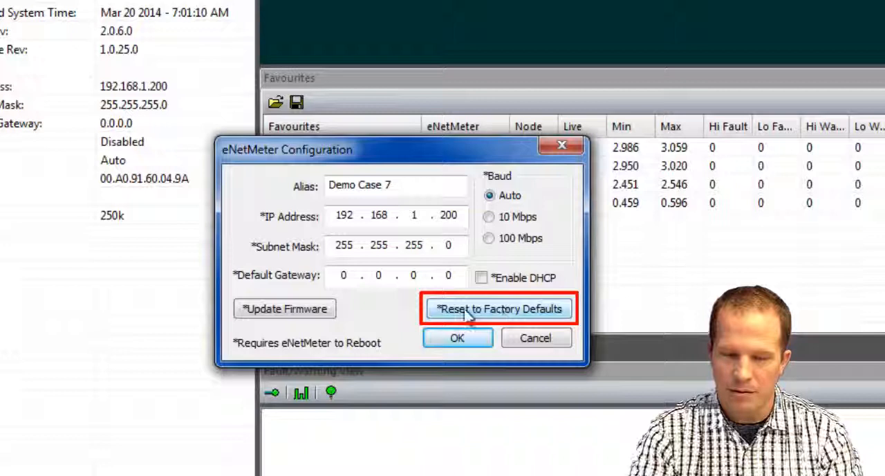
pyautogui.moveTo(505, 301)
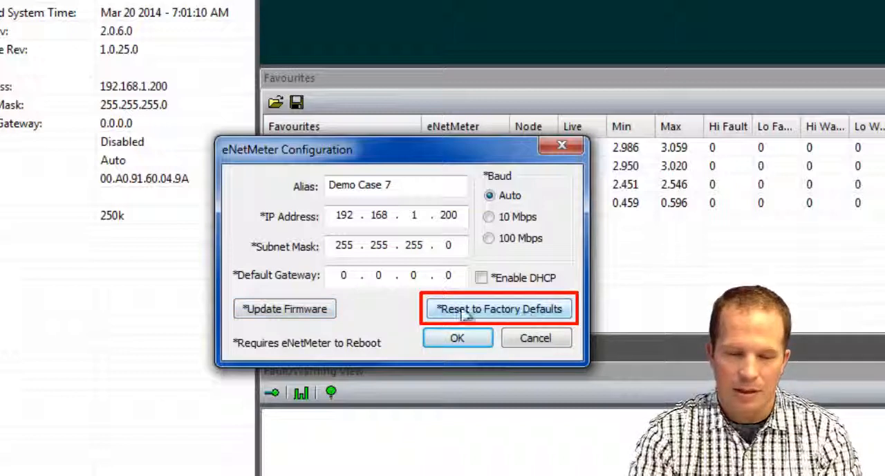
pyautogui.moveTo(318, 302)
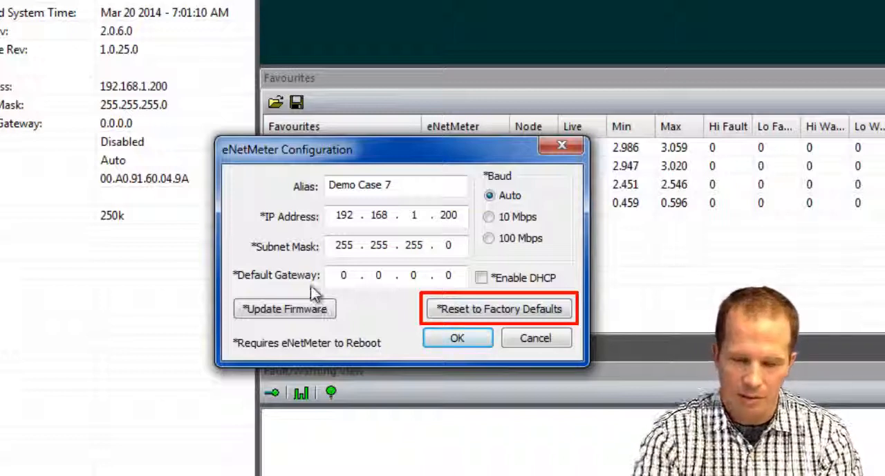
pyautogui.moveTo(346, 307)
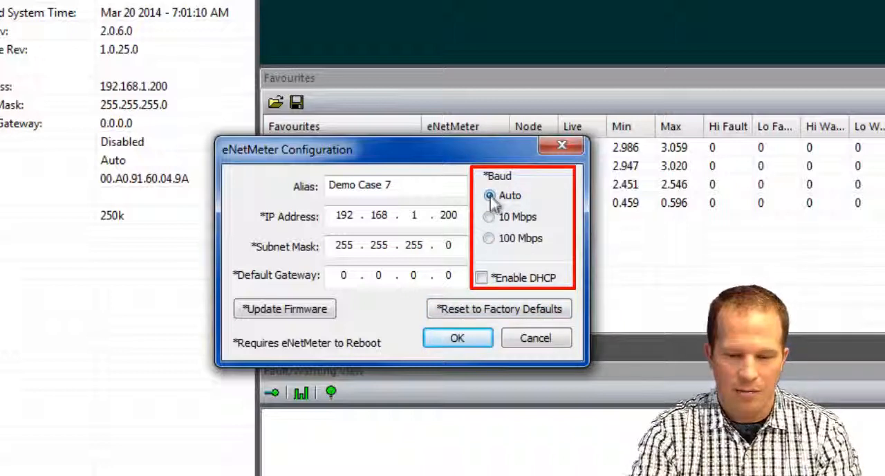
pyautogui.moveTo(489, 233)
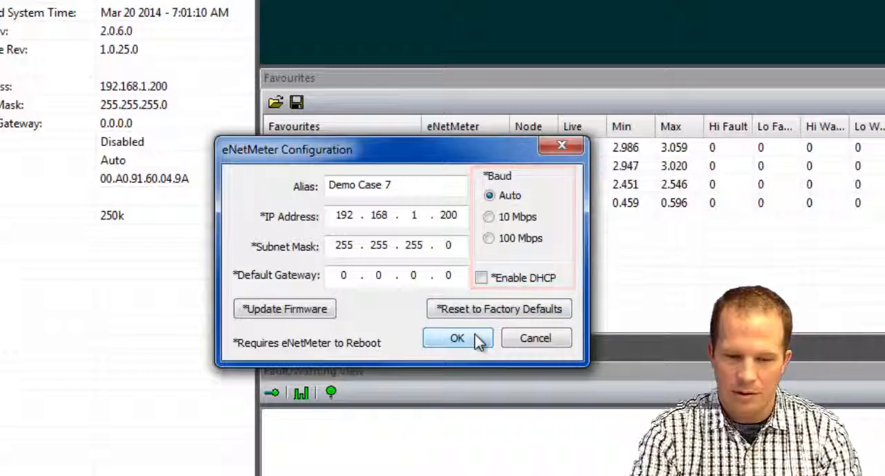
# Step: Close configuration settings and view Demo Case 7's device details and Favourites in Data View
pyautogui.click(457, 337)
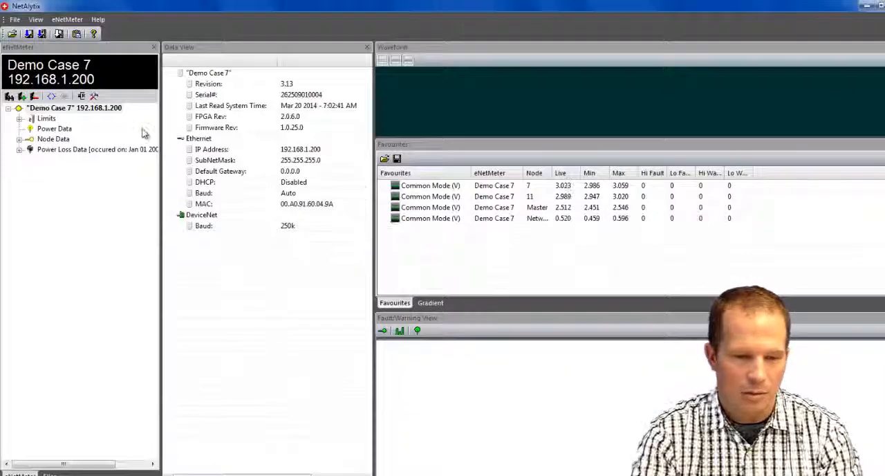
pyautogui.click(74, 108)
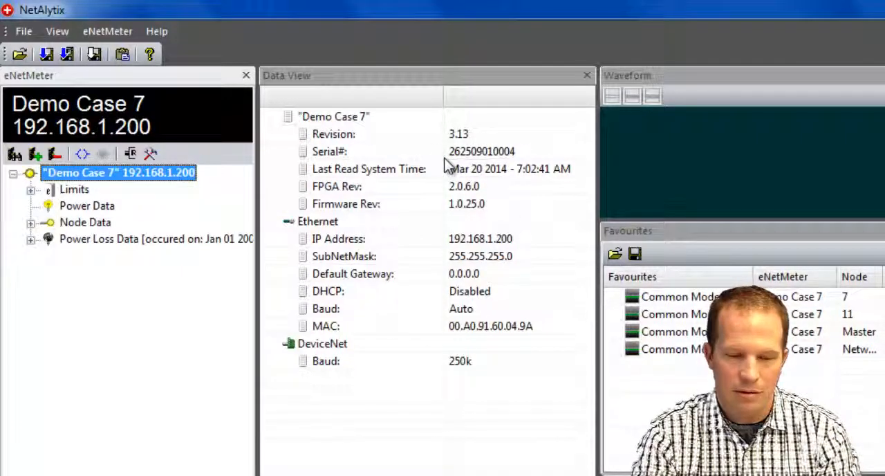
pyautogui.moveTo(465, 168)
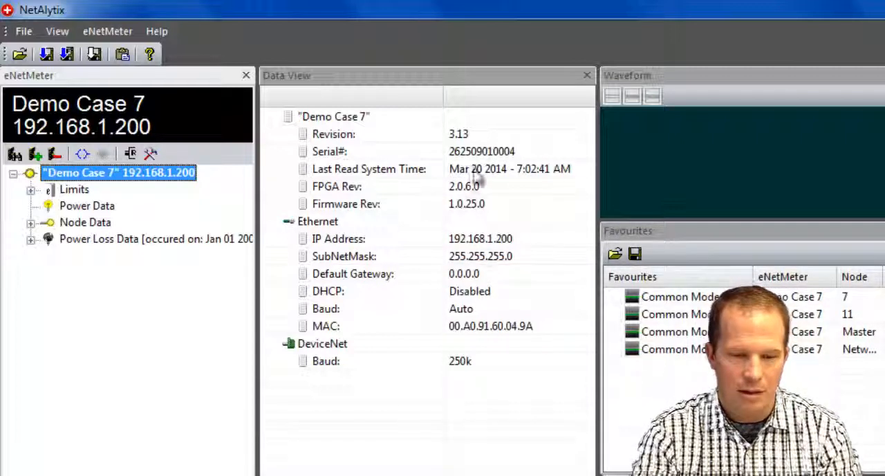
pyautogui.moveTo(466, 217)
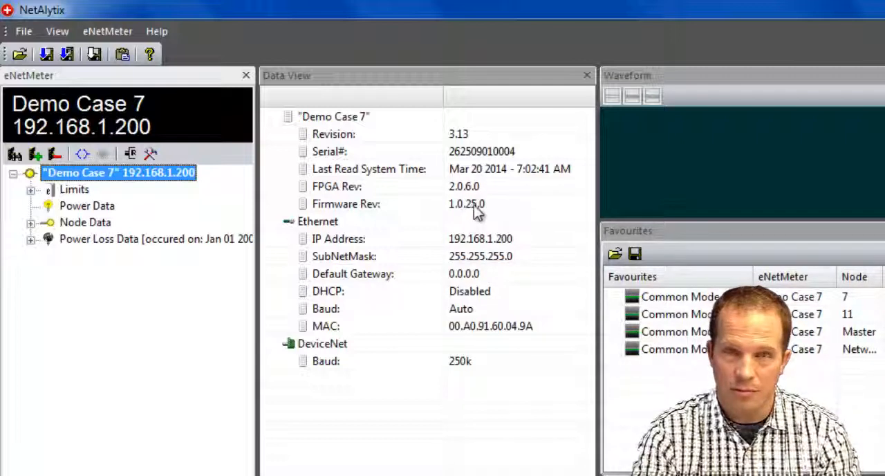
pyautogui.moveTo(482, 216)
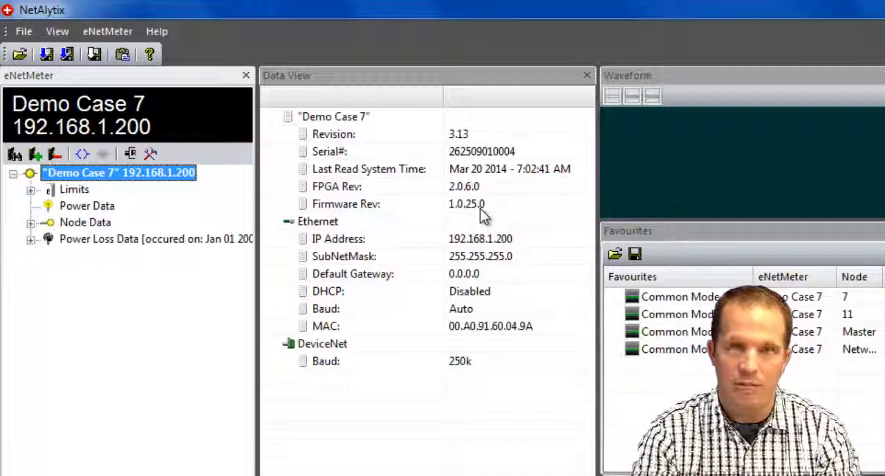
pyautogui.moveTo(418, 345)
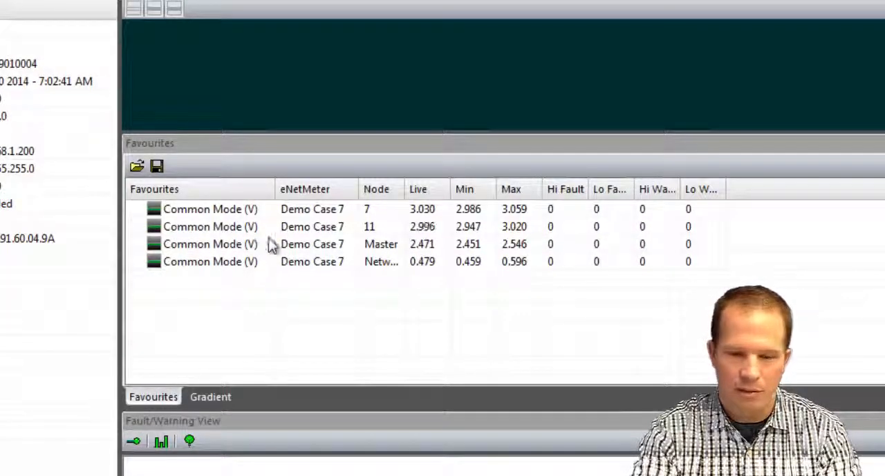
pyautogui.click(304, 188)
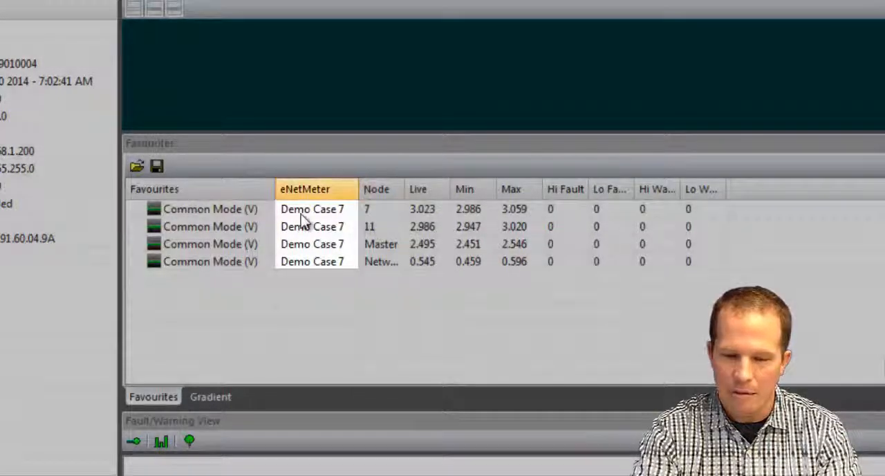